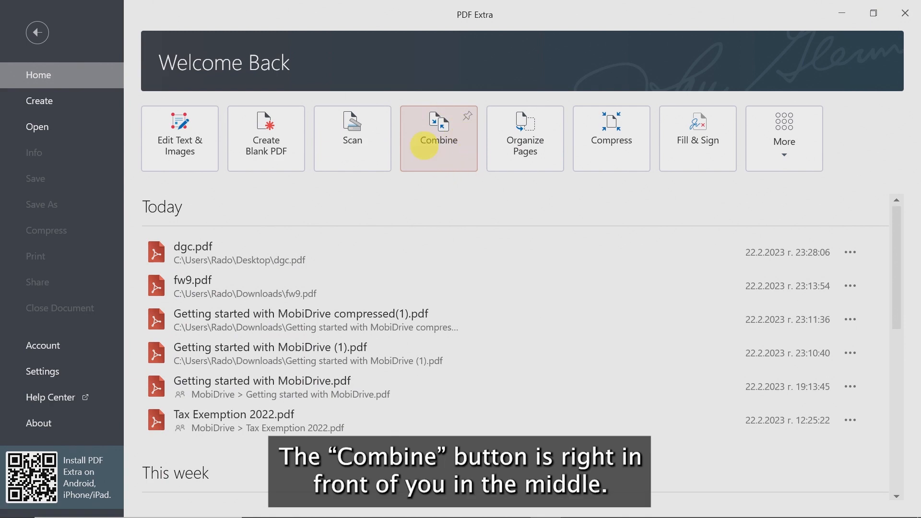
Open the Combine Files tool from the PDF Extra Home screen
click(438, 138)
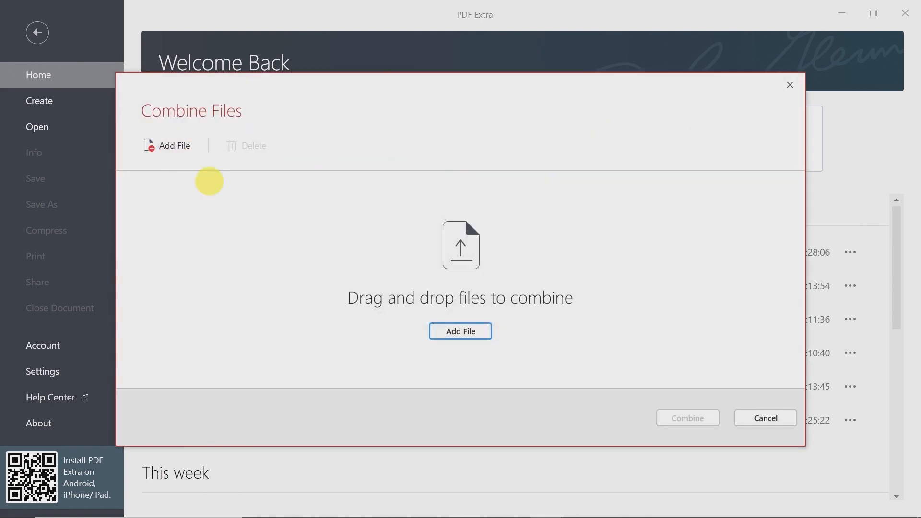
Add 'Fillable One Page Business Template.pdf' from Downloads, then browse for a second file
click(460, 330)
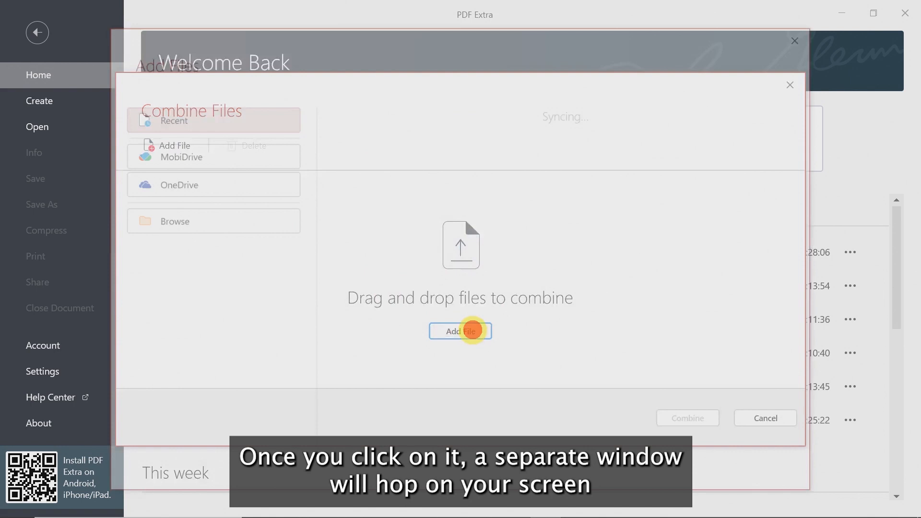
click(460, 330)
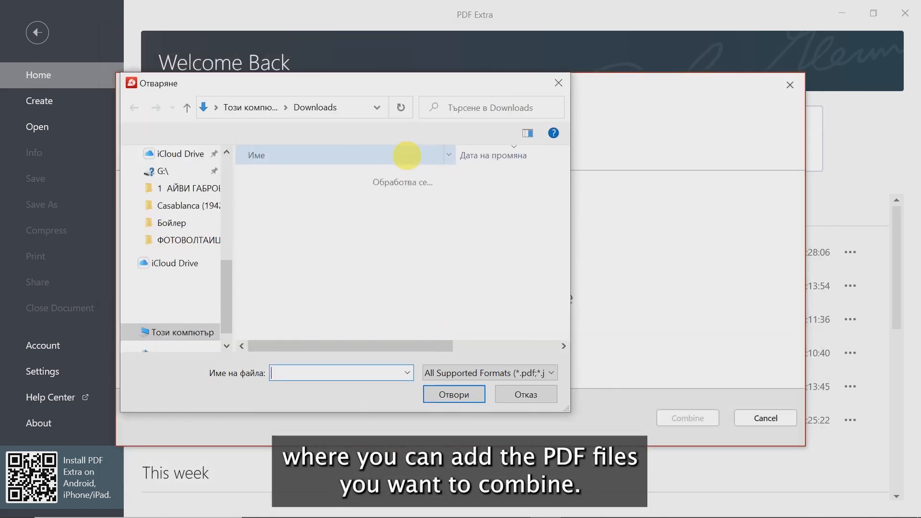
click(335, 198)
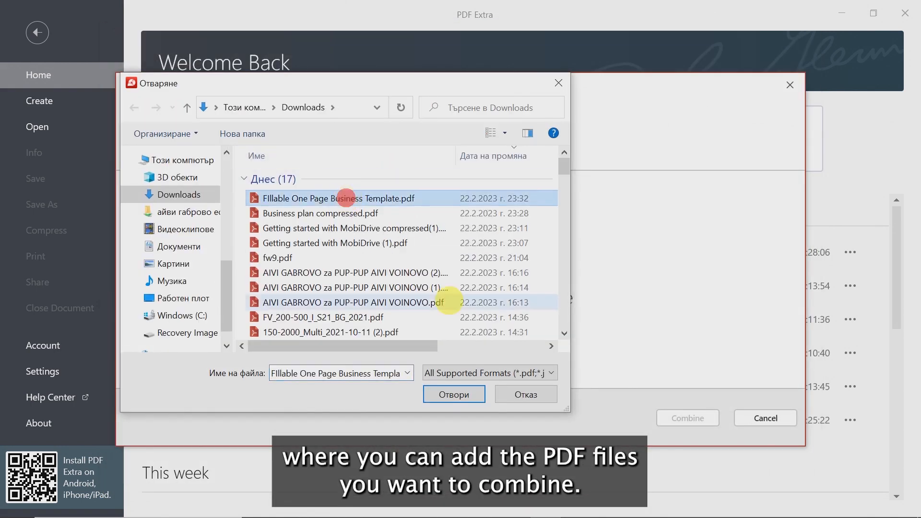
click(453, 395)
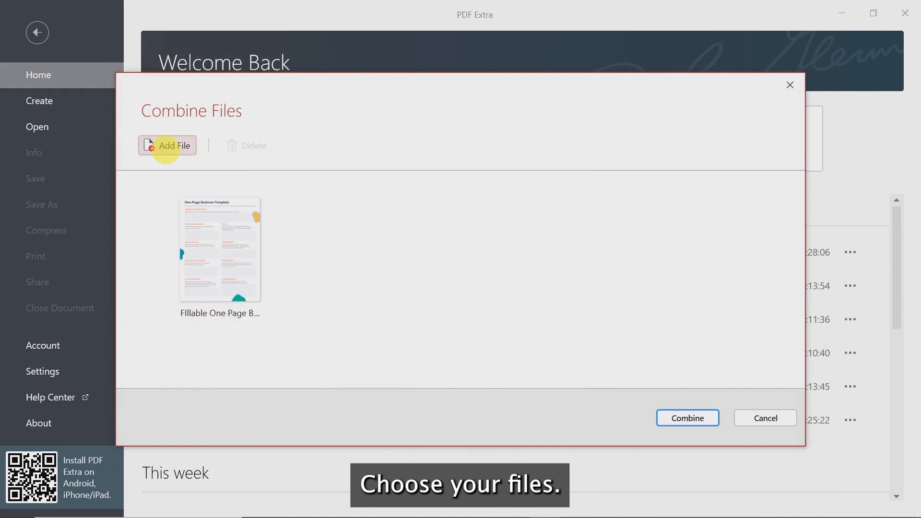
click(167, 145)
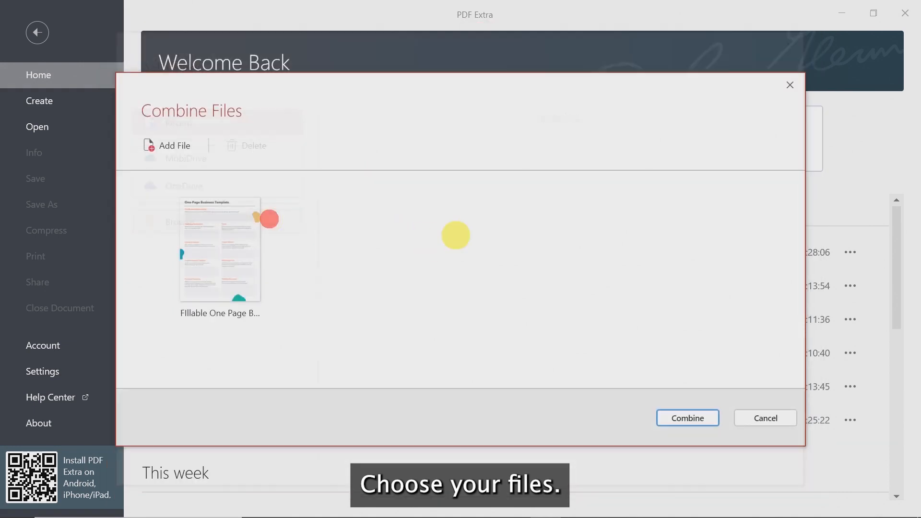
click(175, 145)
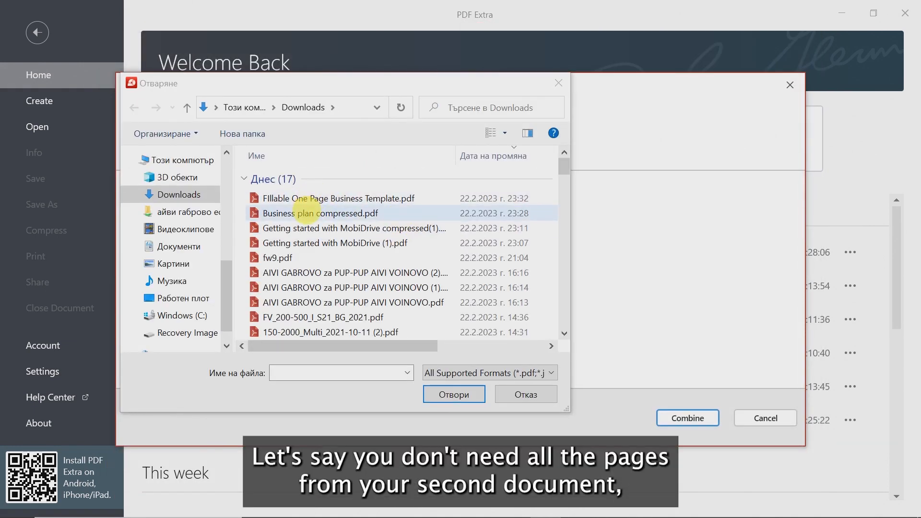
Add 'Business plan compressed.pdf' to the combine list
click(453, 394)
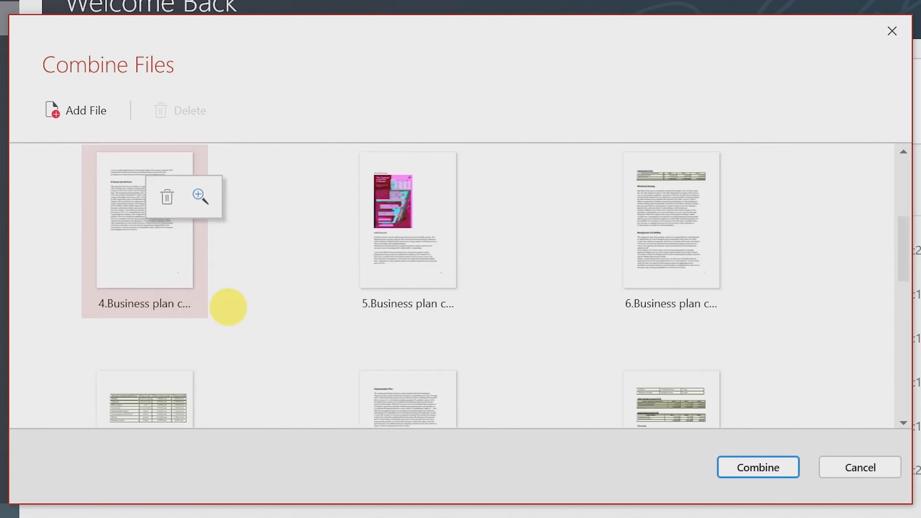
Review the page thumbnails and combine them into the 14-page Untitled(1).pdf
scroll(down, 3)
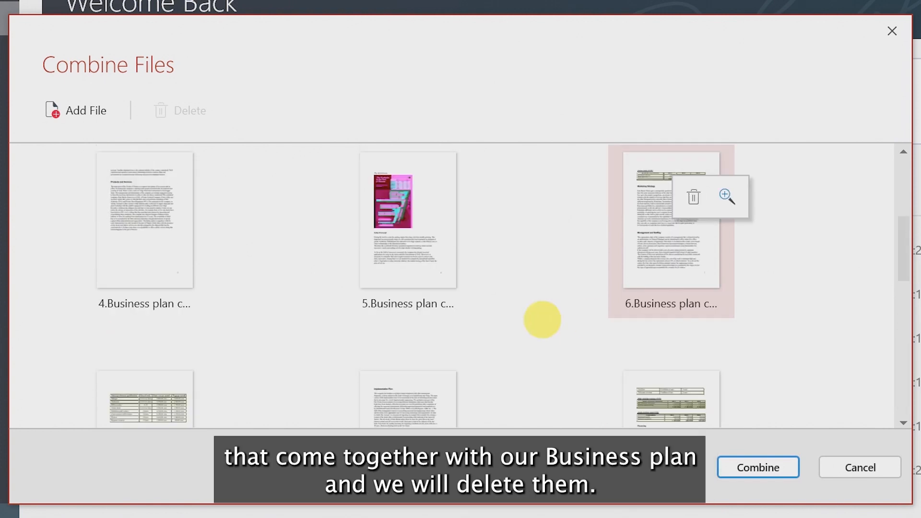
scroll(down, 3)
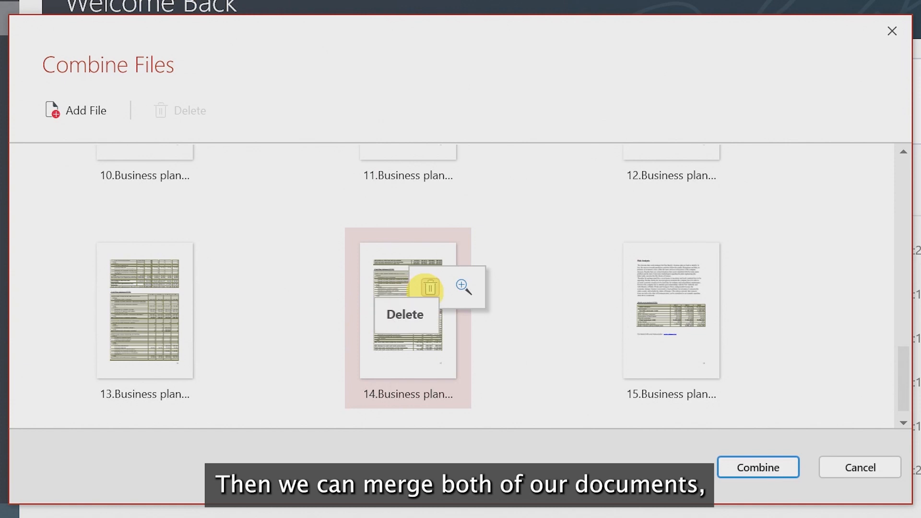
scroll(up, 3)
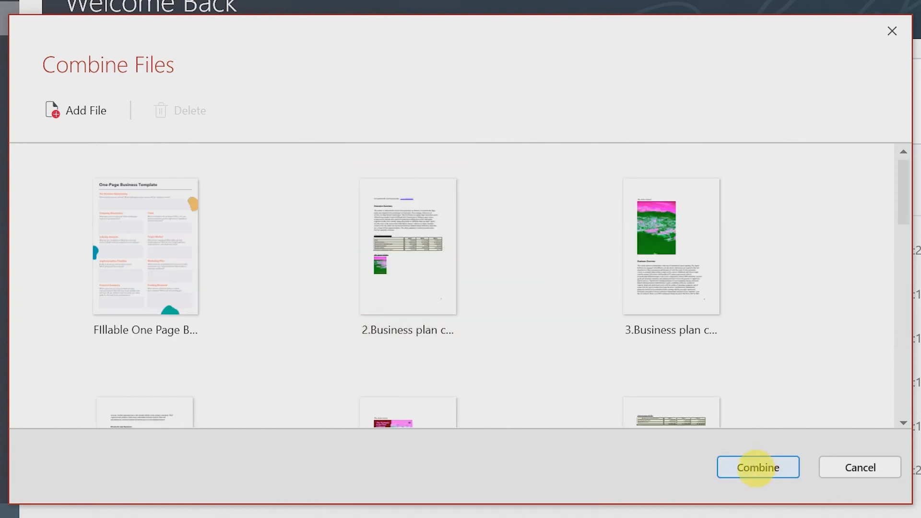
click(757, 467)
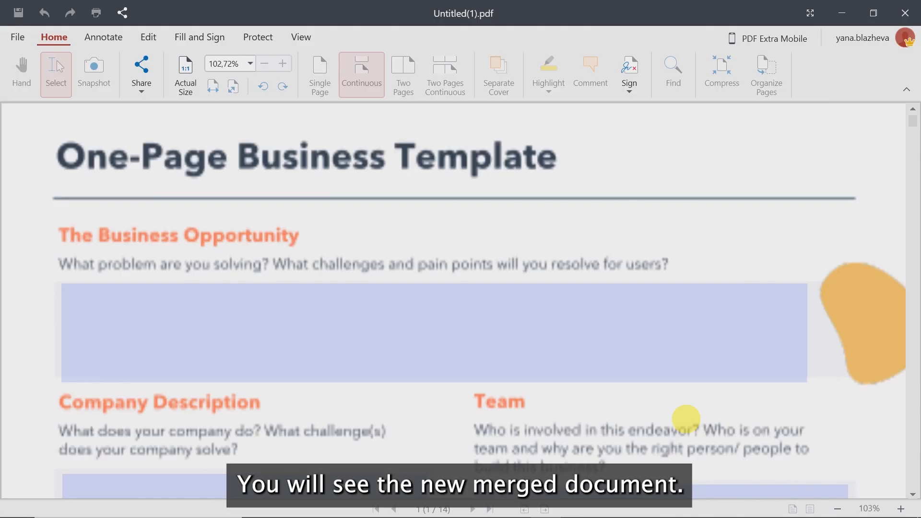
scroll(down, 3)
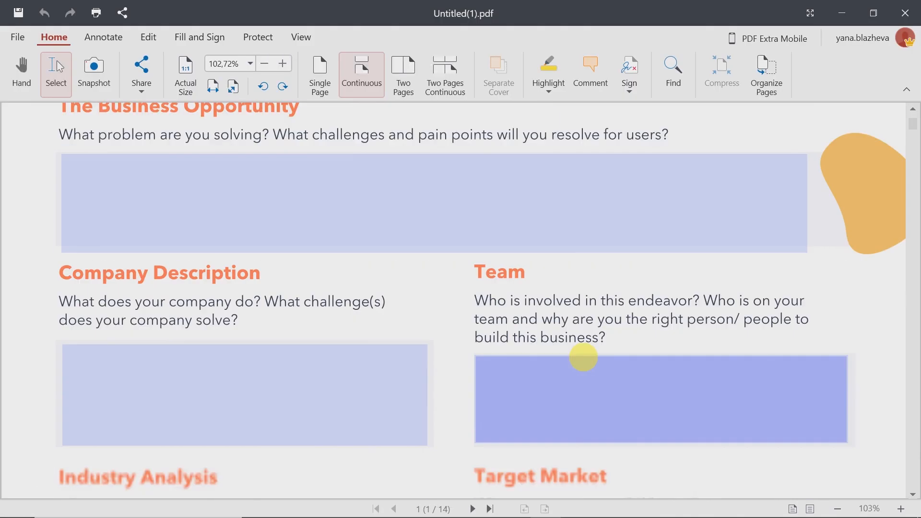